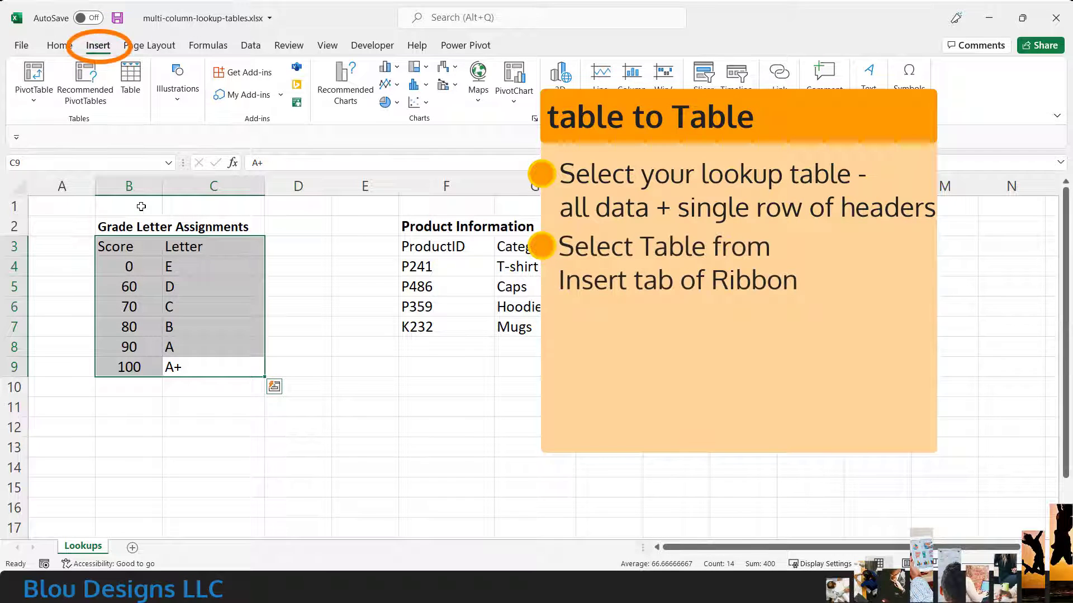
# - Convert the selected Score/Letter range B3:C9 into an Excel Table with headers
pyautogui.click(130, 80)
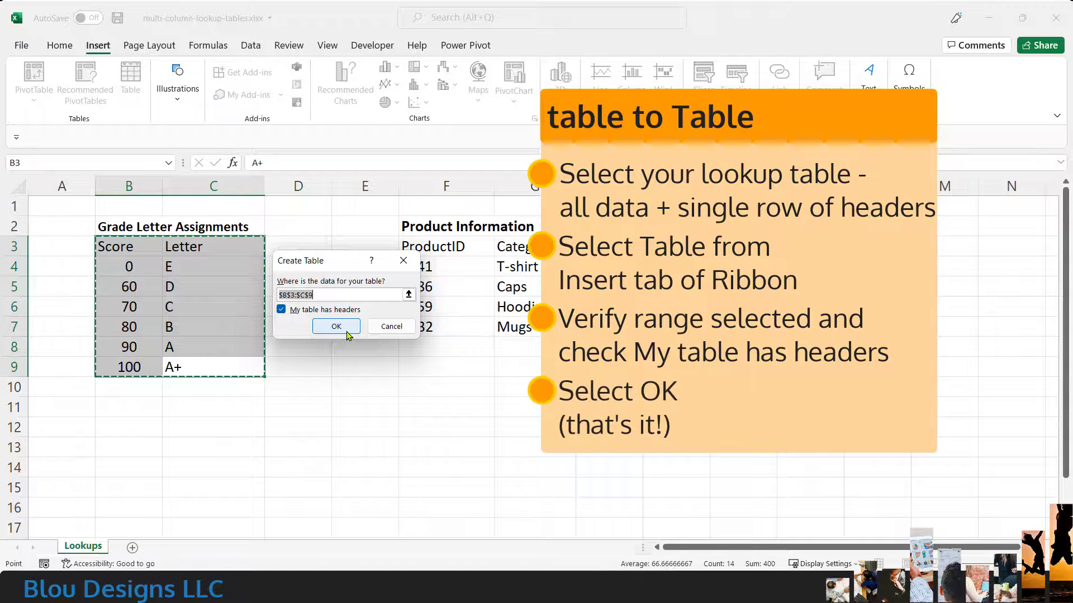
pyautogui.click(335, 326)
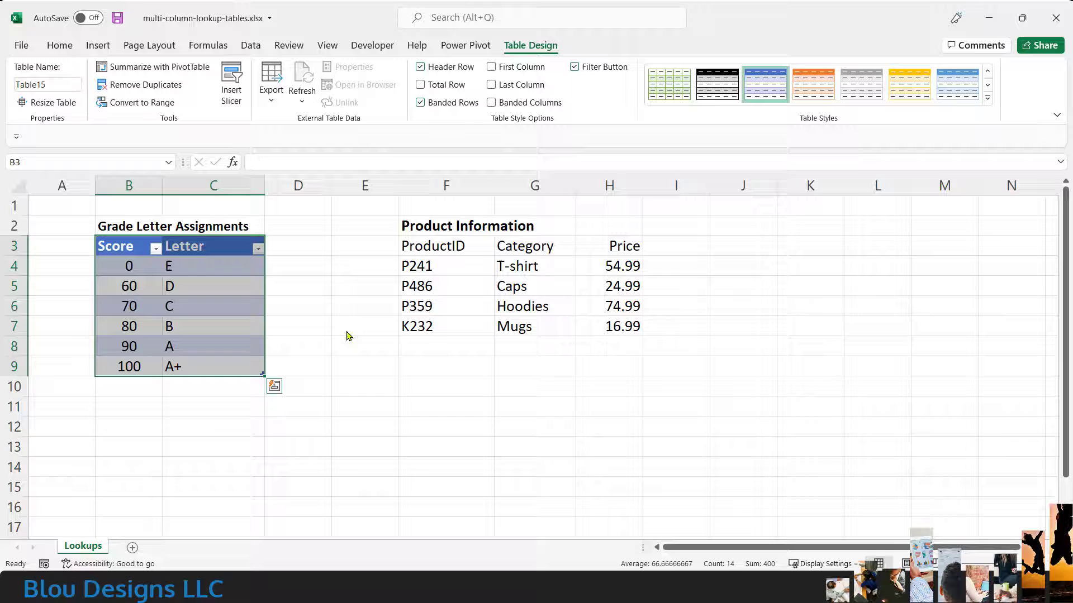
pyautogui.click(364, 327)
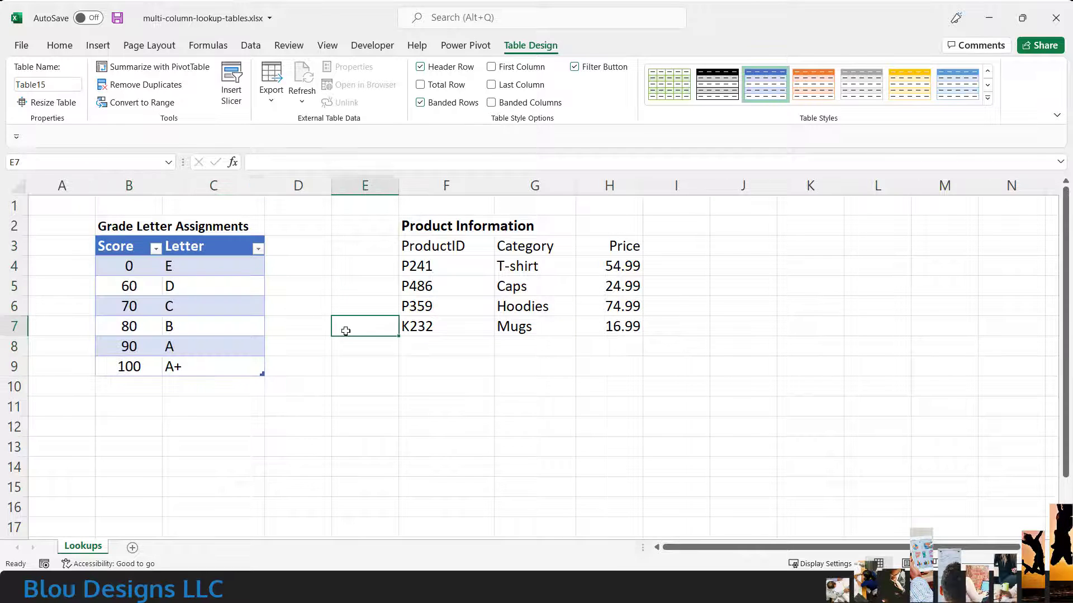
pyautogui.click(59, 45)
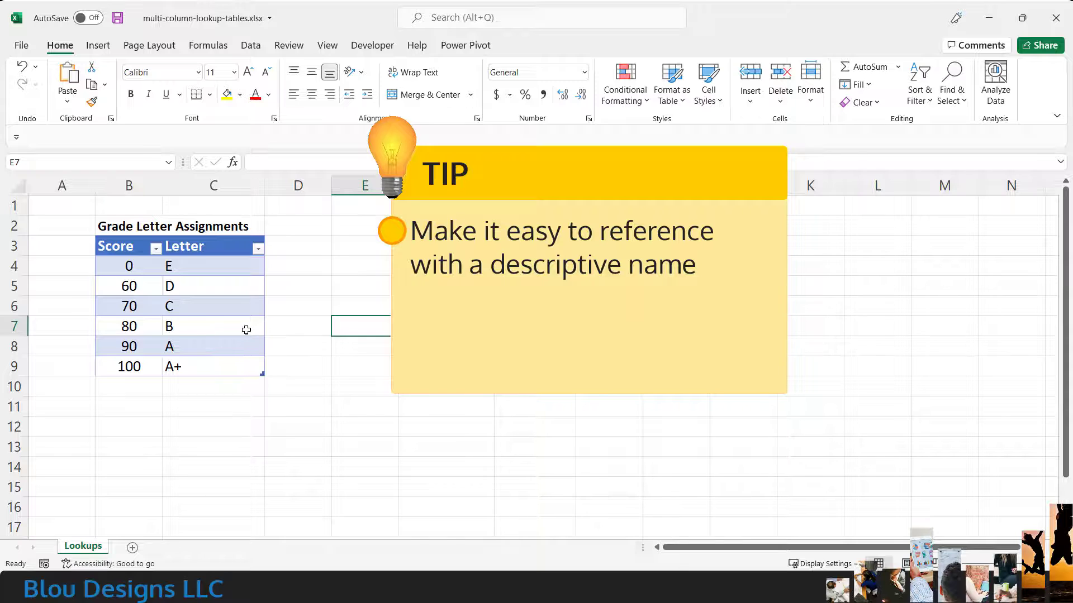
pyautogui.click(212, 326)
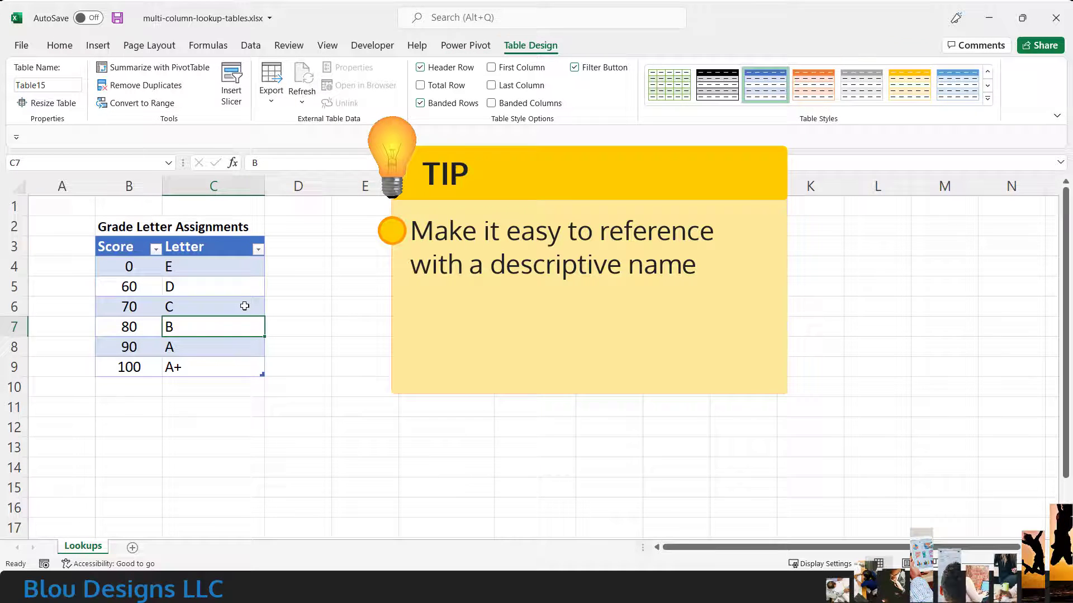
# - Rename the grade lookup table from Table15 to 'grades' in Table Design
pyautogui.click(212, 306)
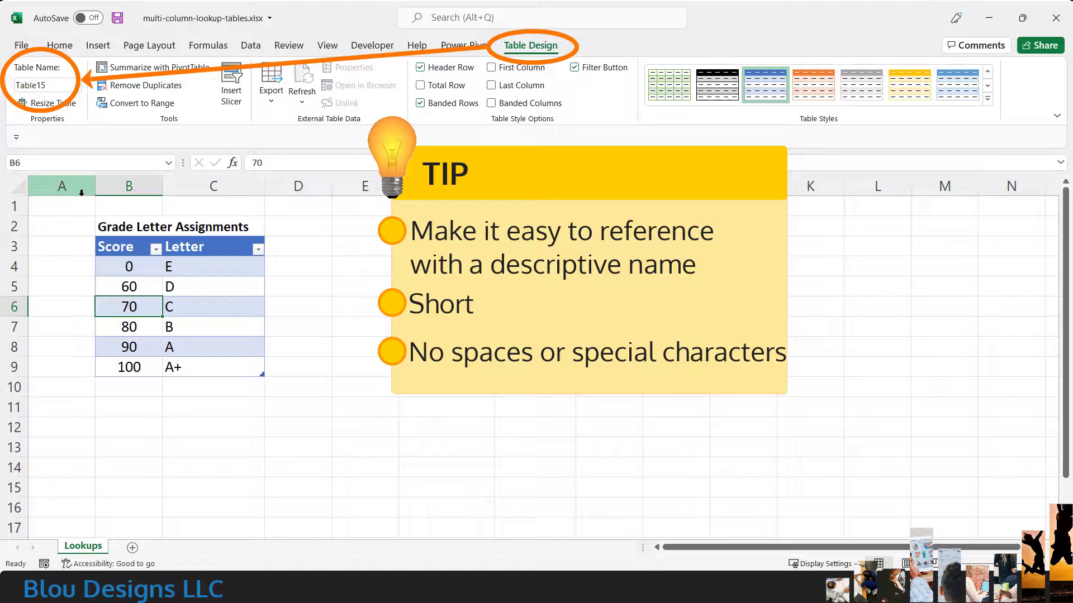
pyautogui.click(41, 85)
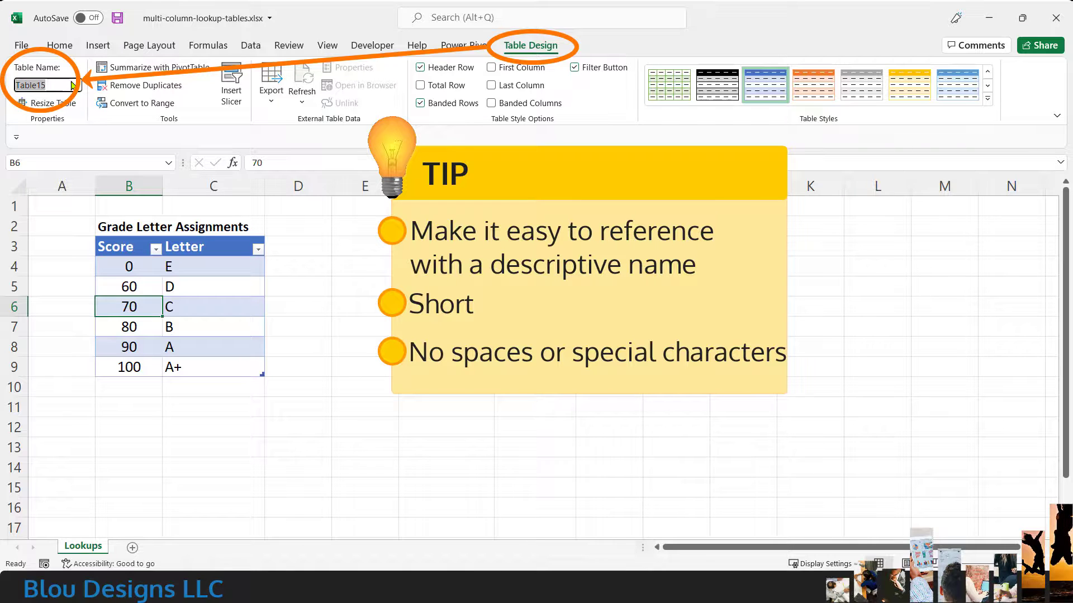
pyautogui.write('grades')
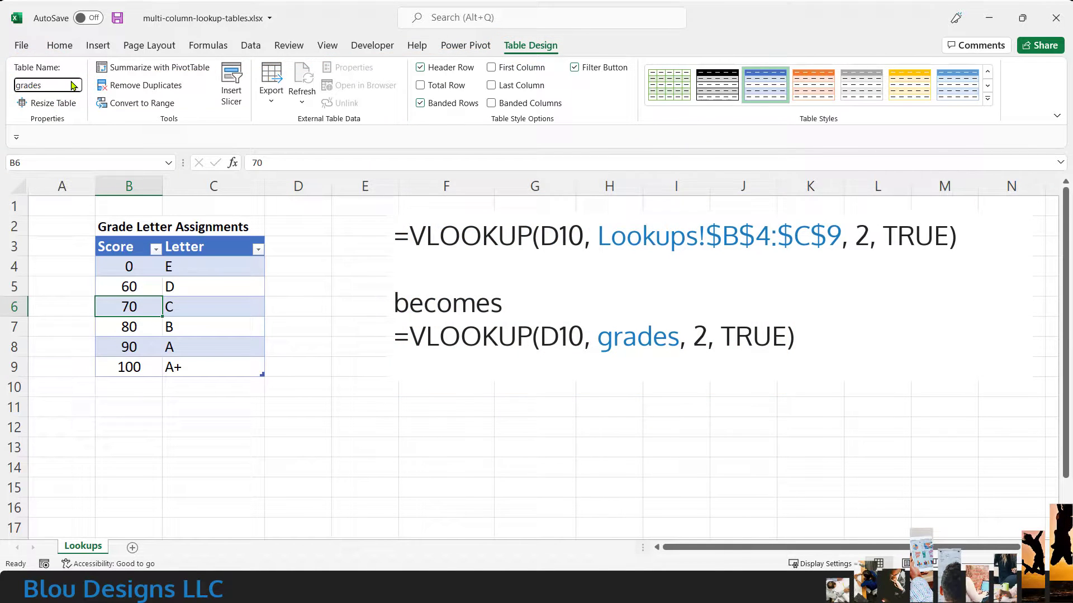